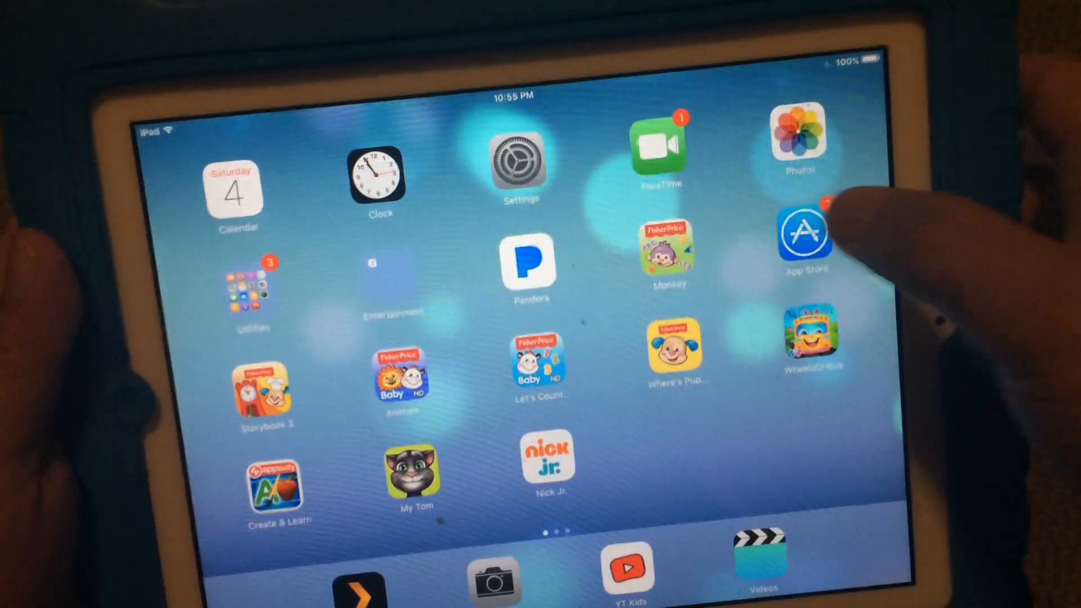
# Try getting YouTube from the App Store and dismiss the not-compatible warning
pyautogui.click(804, 234)
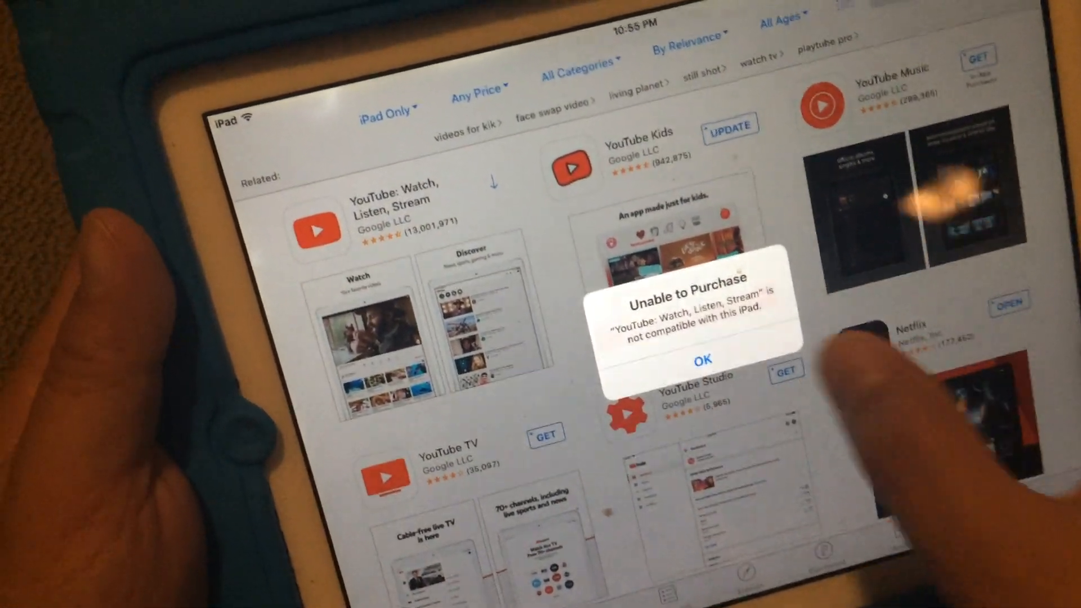
pyautogui.click(701, 359)
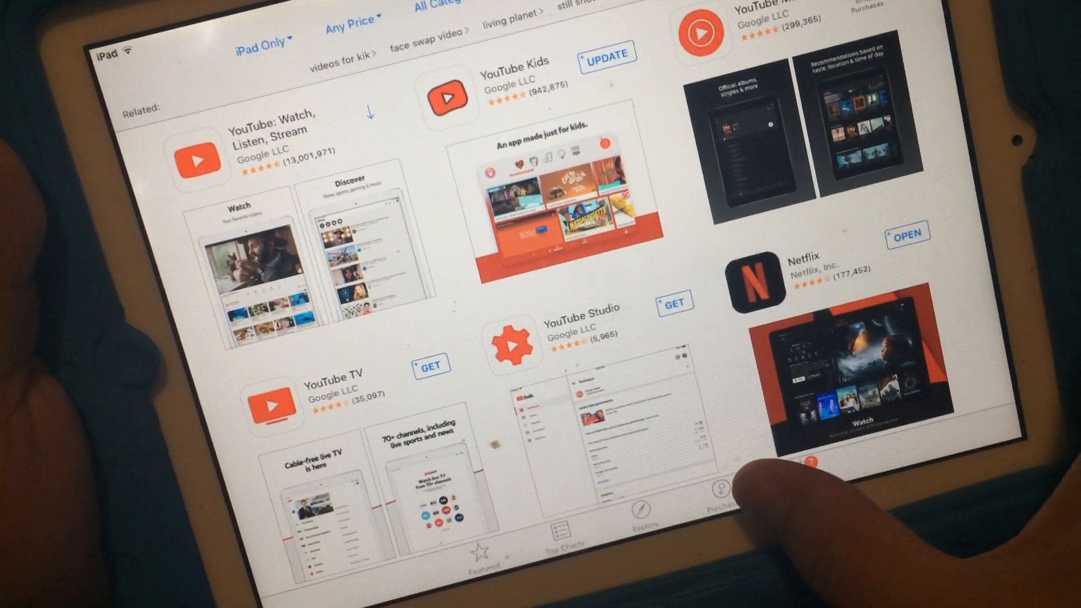
# Open the Purchased apps list, then exit the App Store to the Home Screen
pyautogui.click(716, 486)
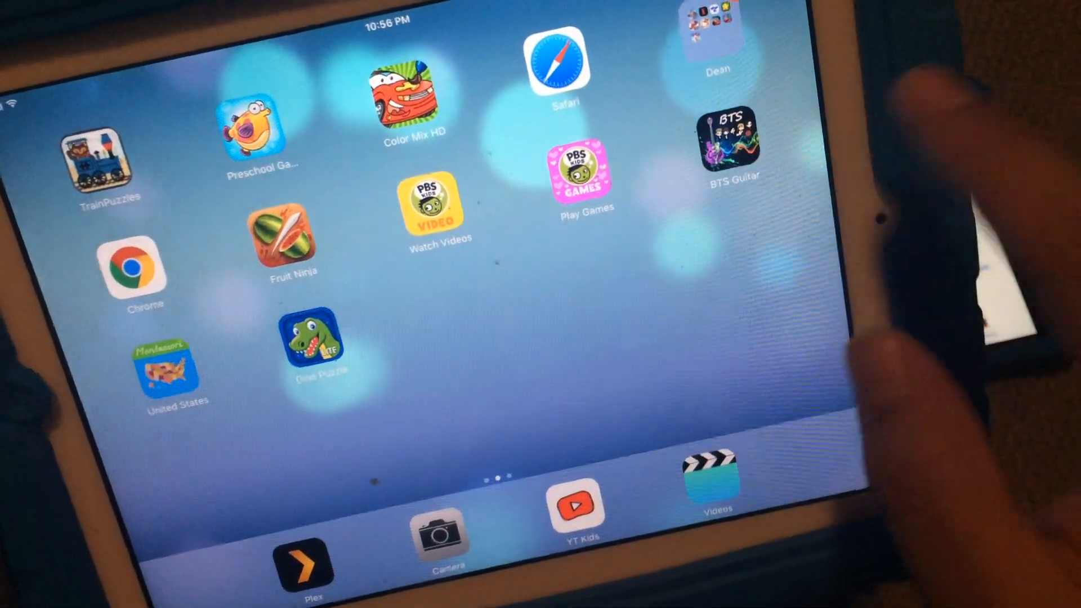
# Swipe back to the first Home Screen page containing App Store
pyautogui.hscroll(-3)
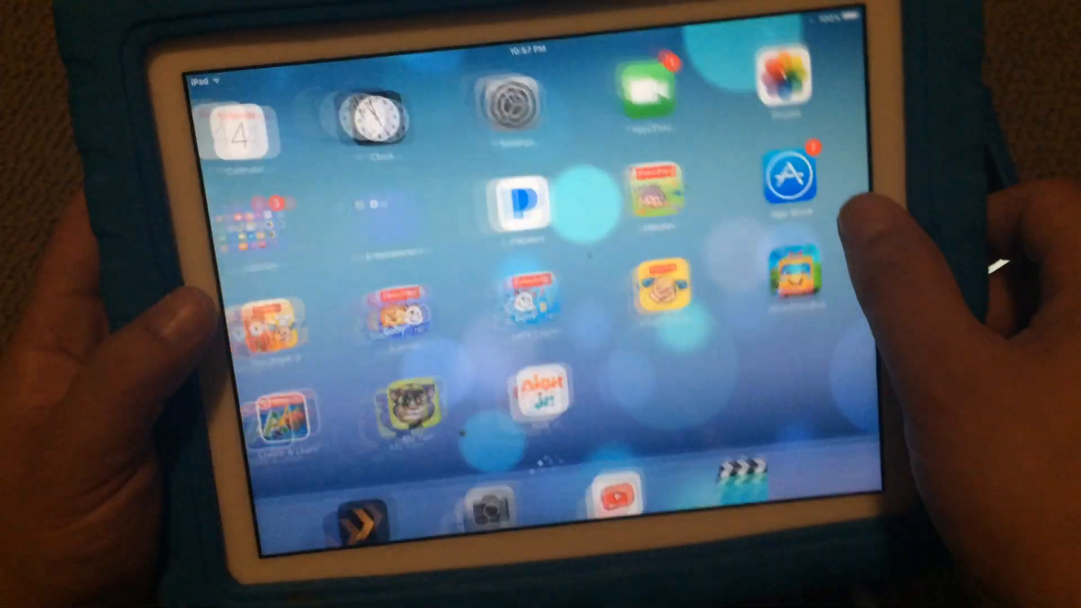
# Reopen the App Store on Purchased and start a search within purchased apps
pyautogui.click(787, 176)
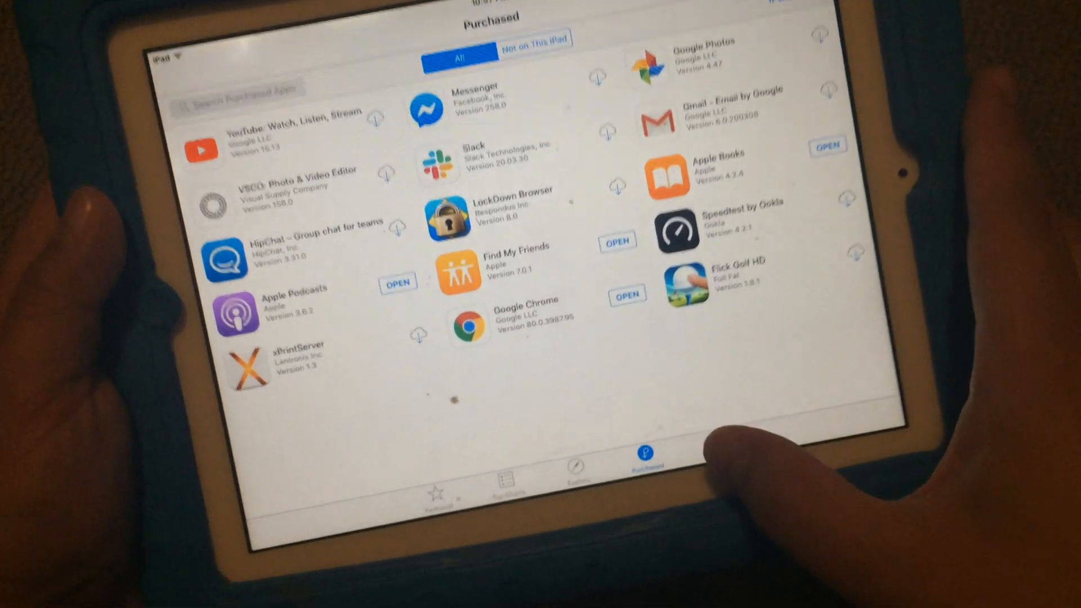
pyautogui.scroll(3)
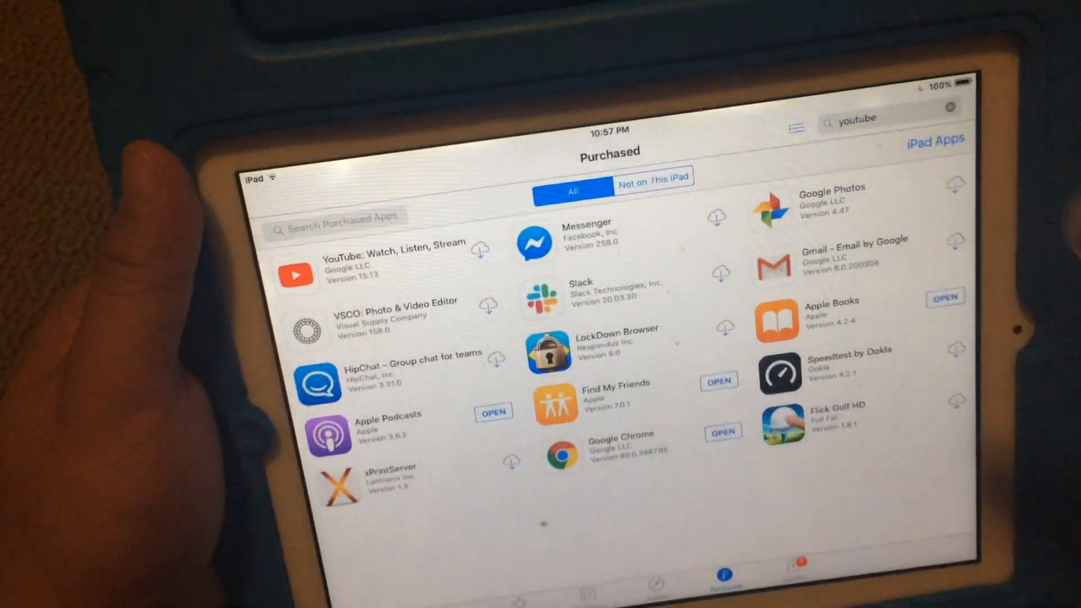
pyautogui.click(338, 217)
pyautogui.write('Yo')
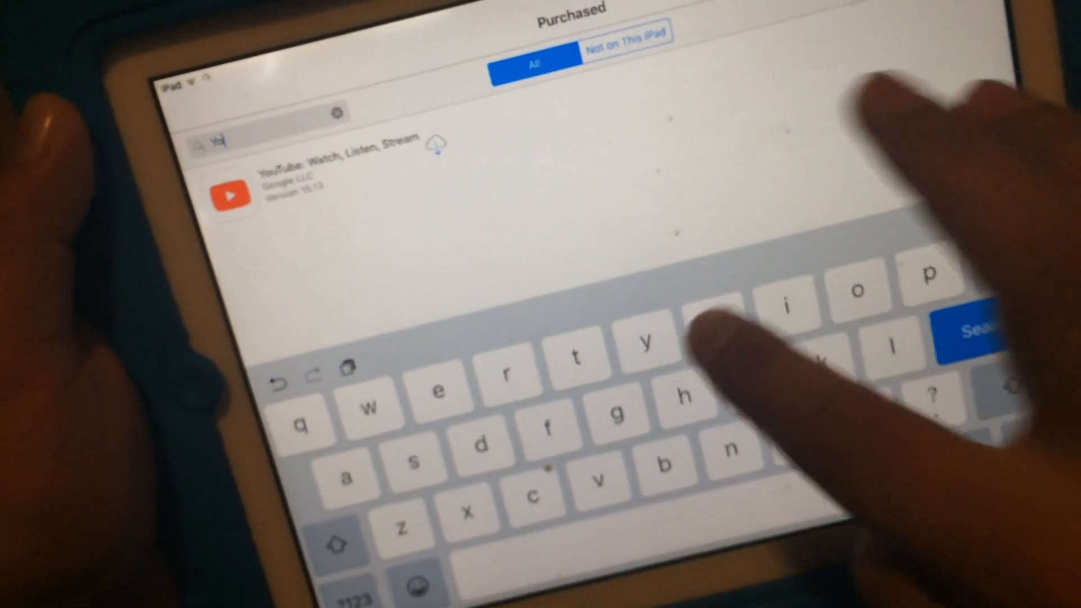
# Type 'u' into the purchased-apps search to filter toward YouTube
pyautogui.write('u')
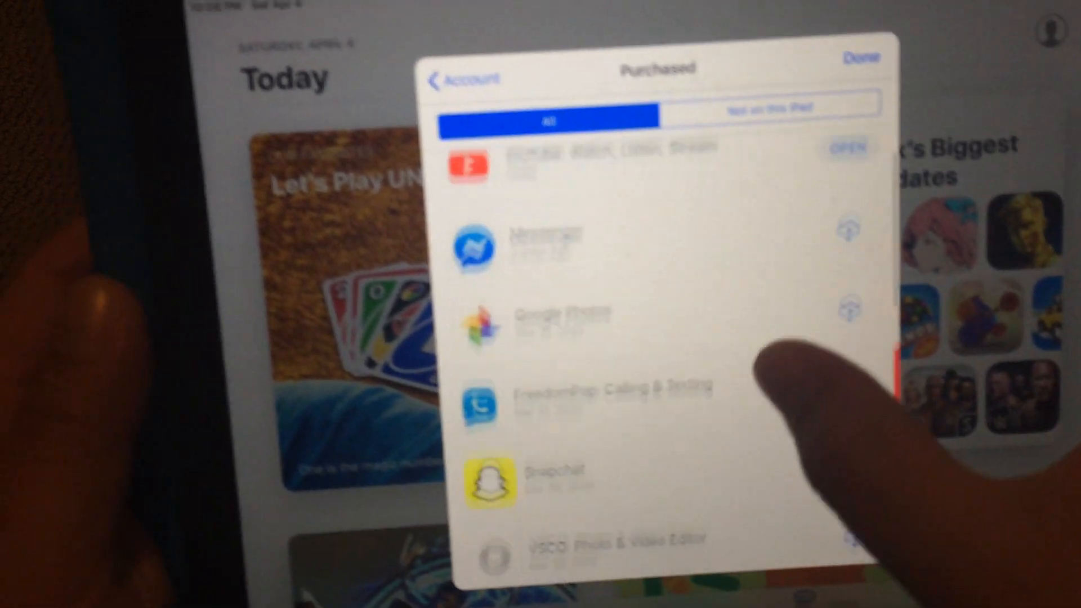
pyautogui.scroll(3)
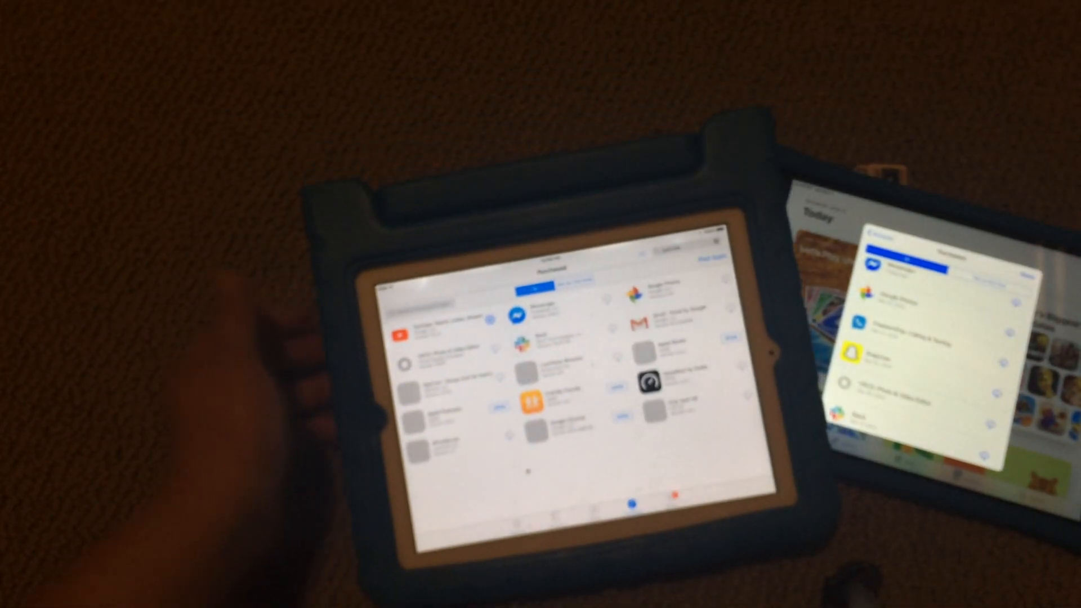
pyautogui.moveTo(172, 448)
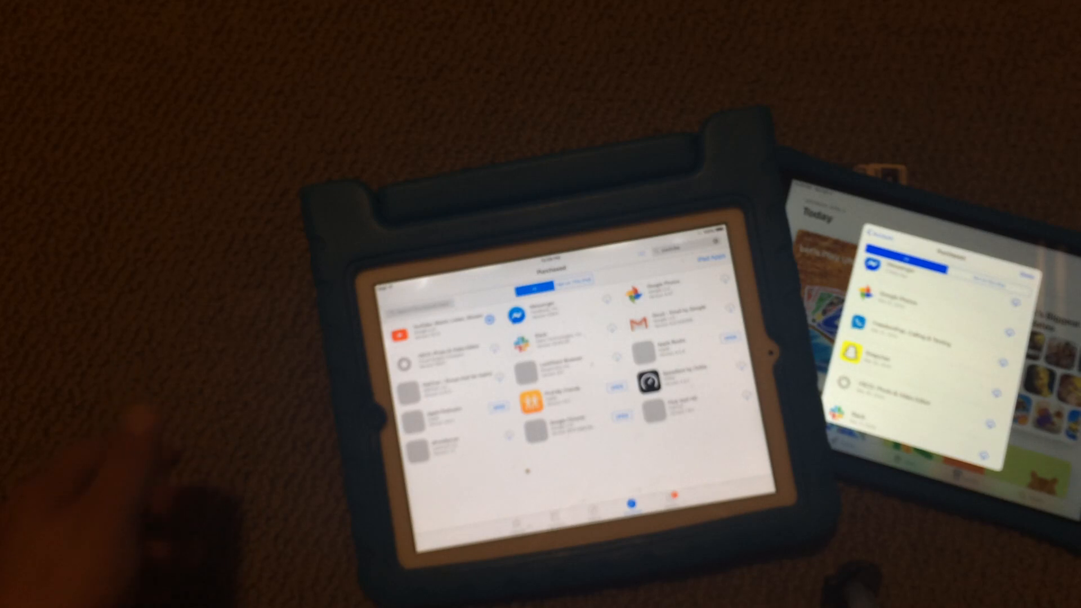